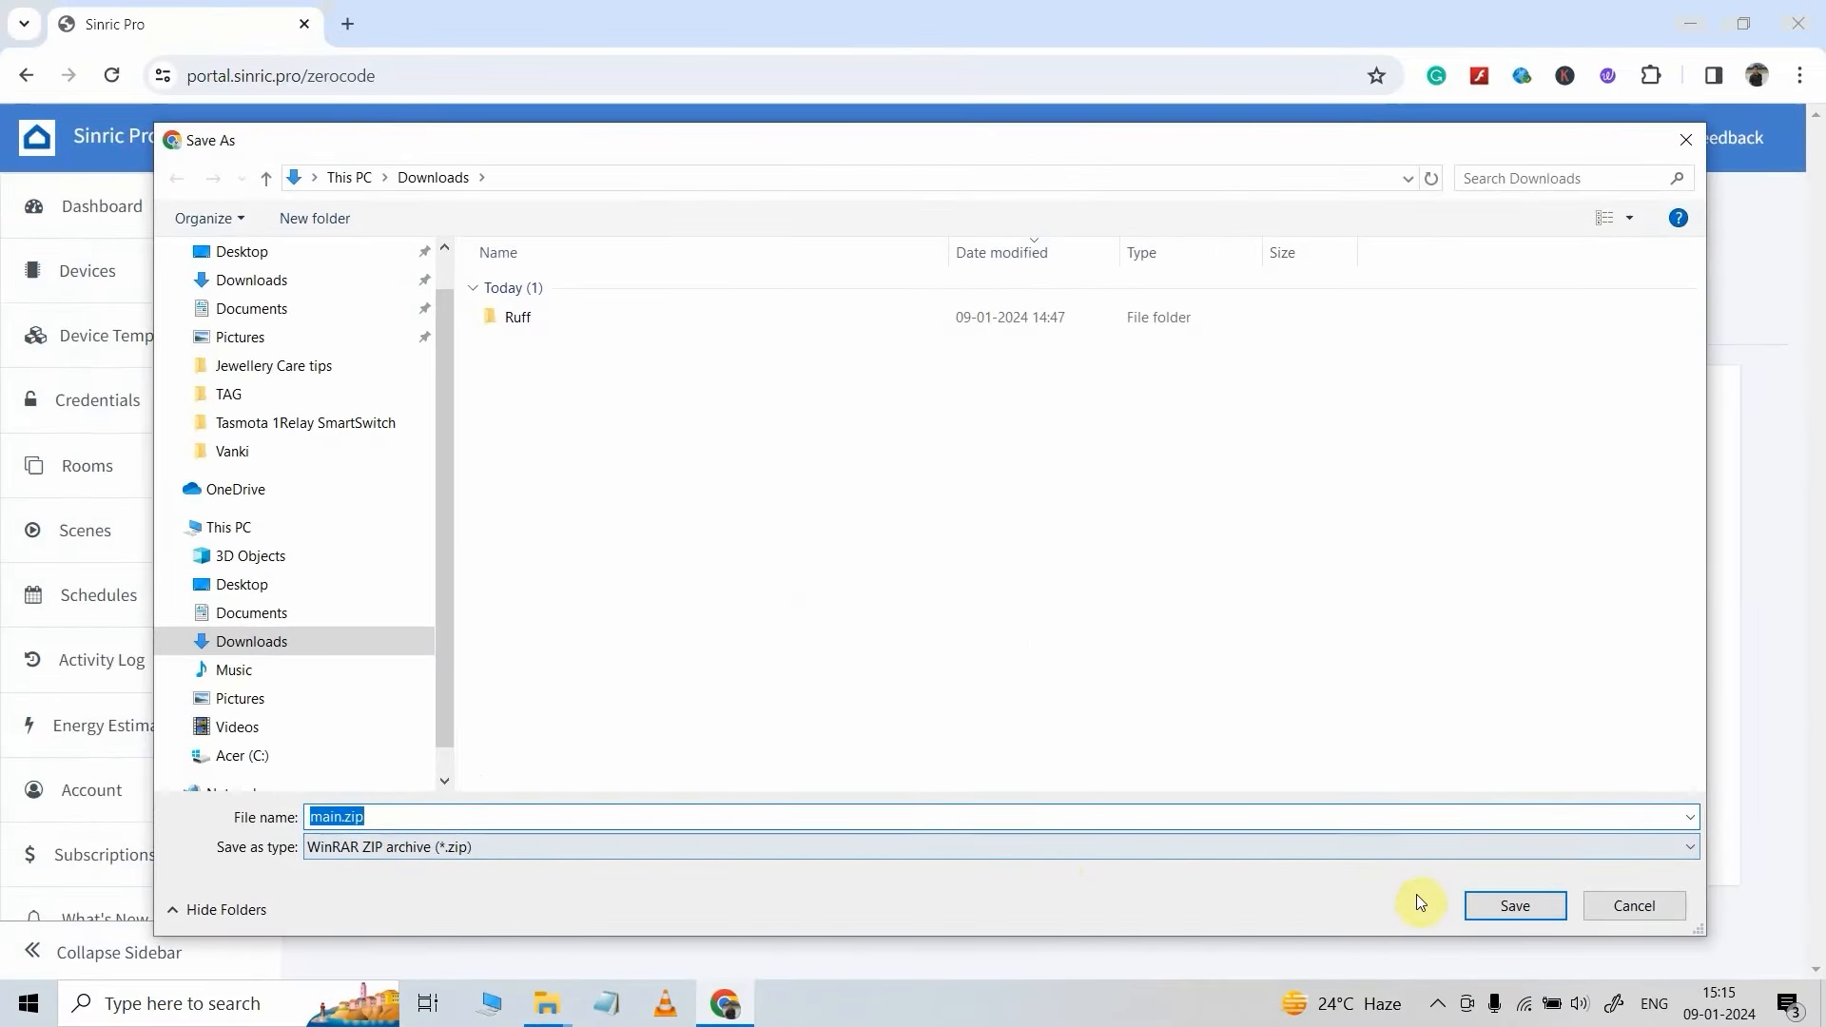
# - Save the generated firmware as main.zip in the Downloads folder
pyautogui.click(1515, 905)
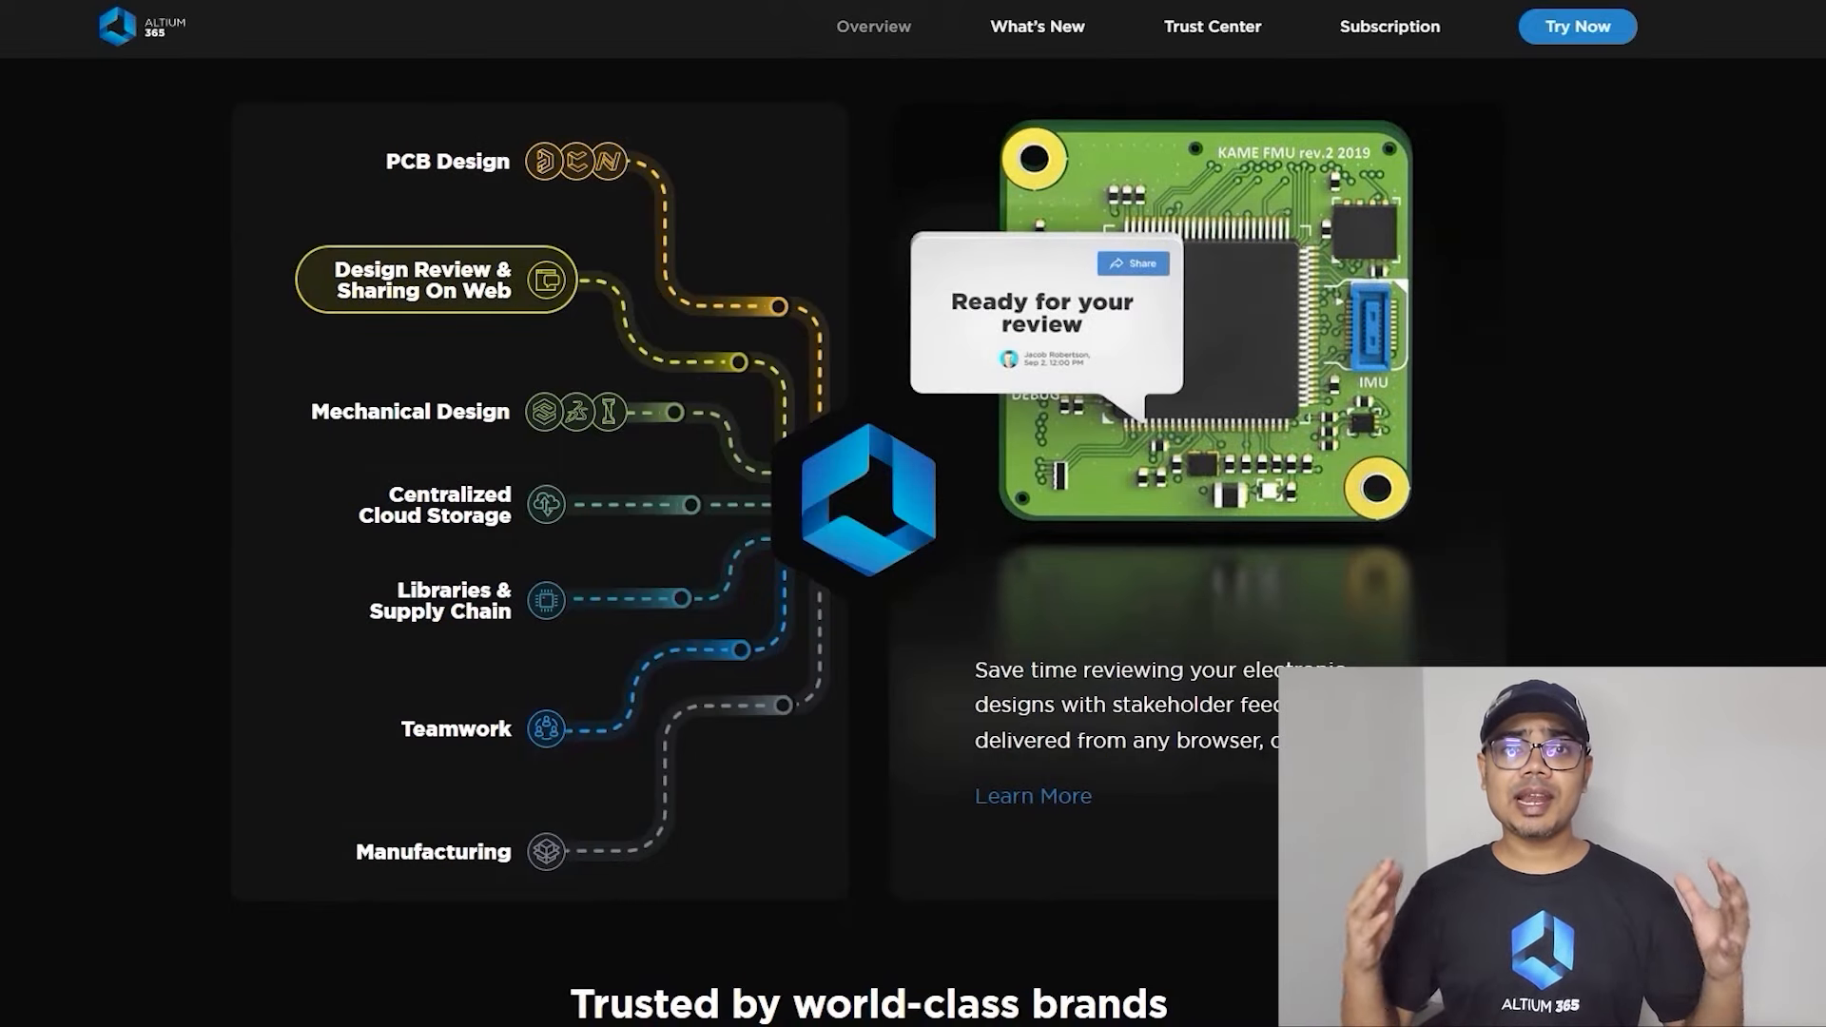
# - Open the Kame_FMU workspace history and choose Compare PCB to > Select Commit
pyautogui.click(445, 506)
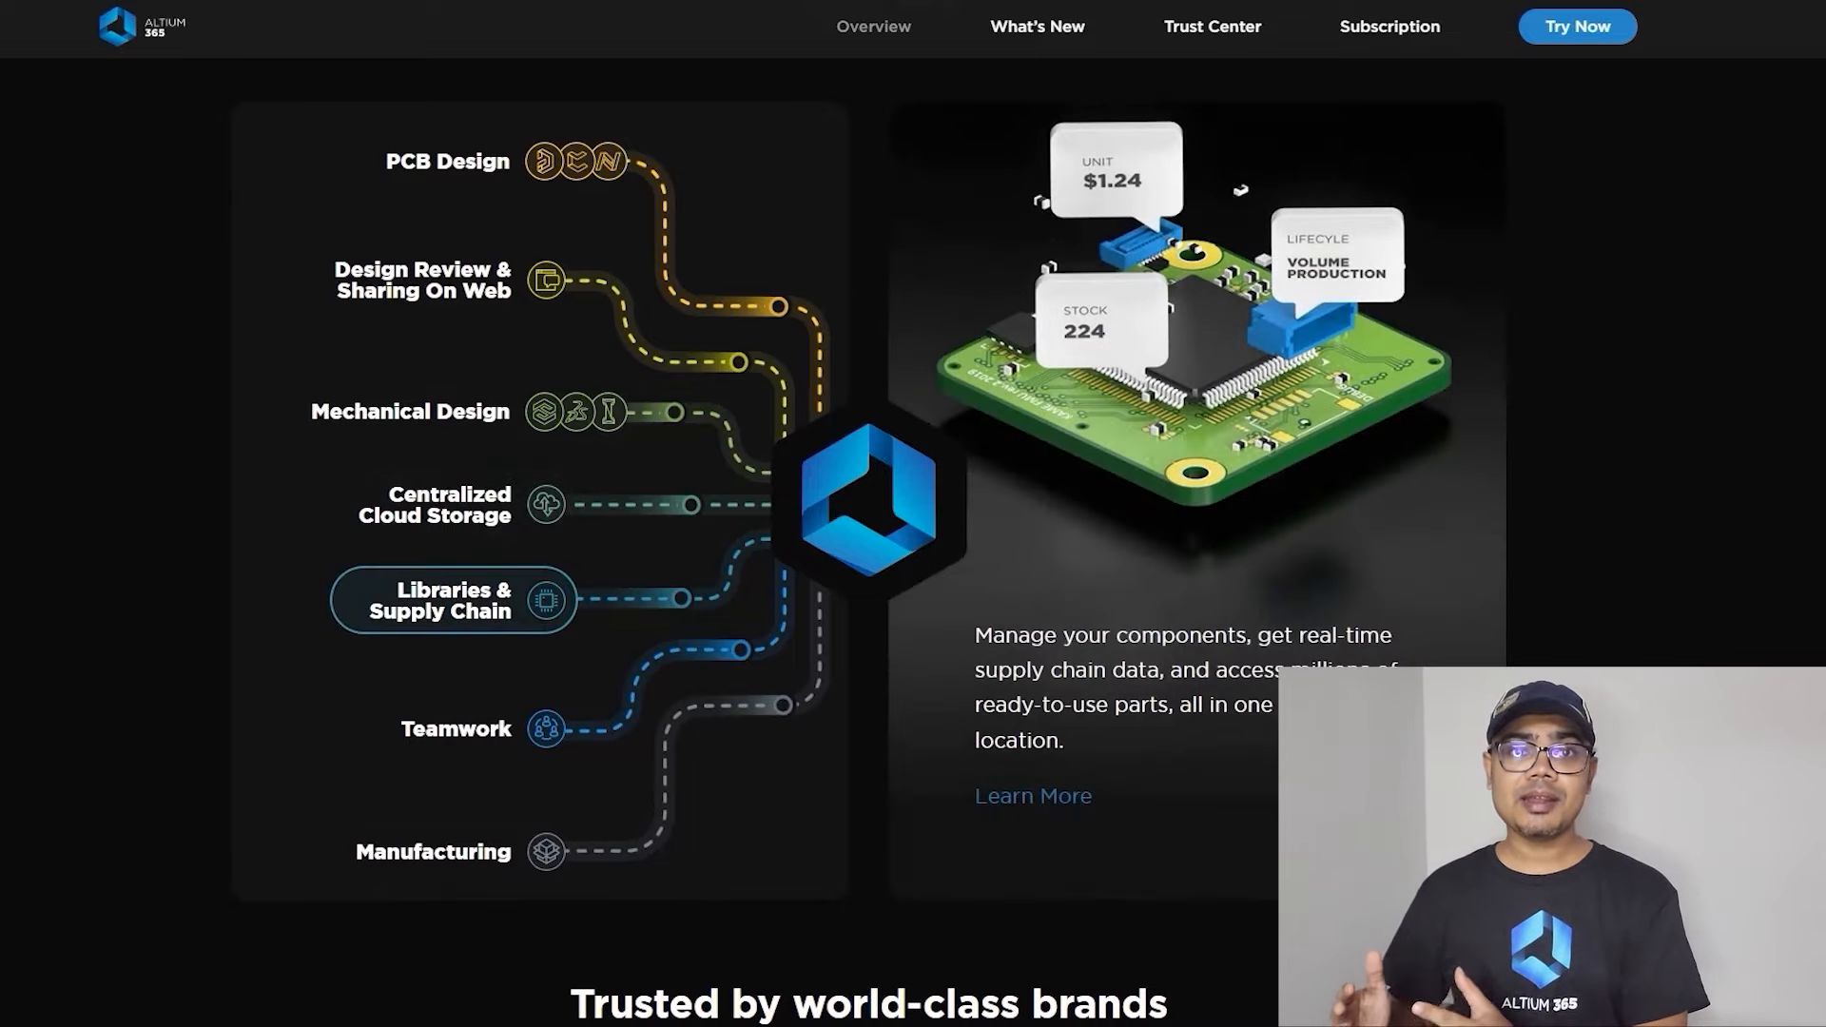
pyautogui.click(458, 730)
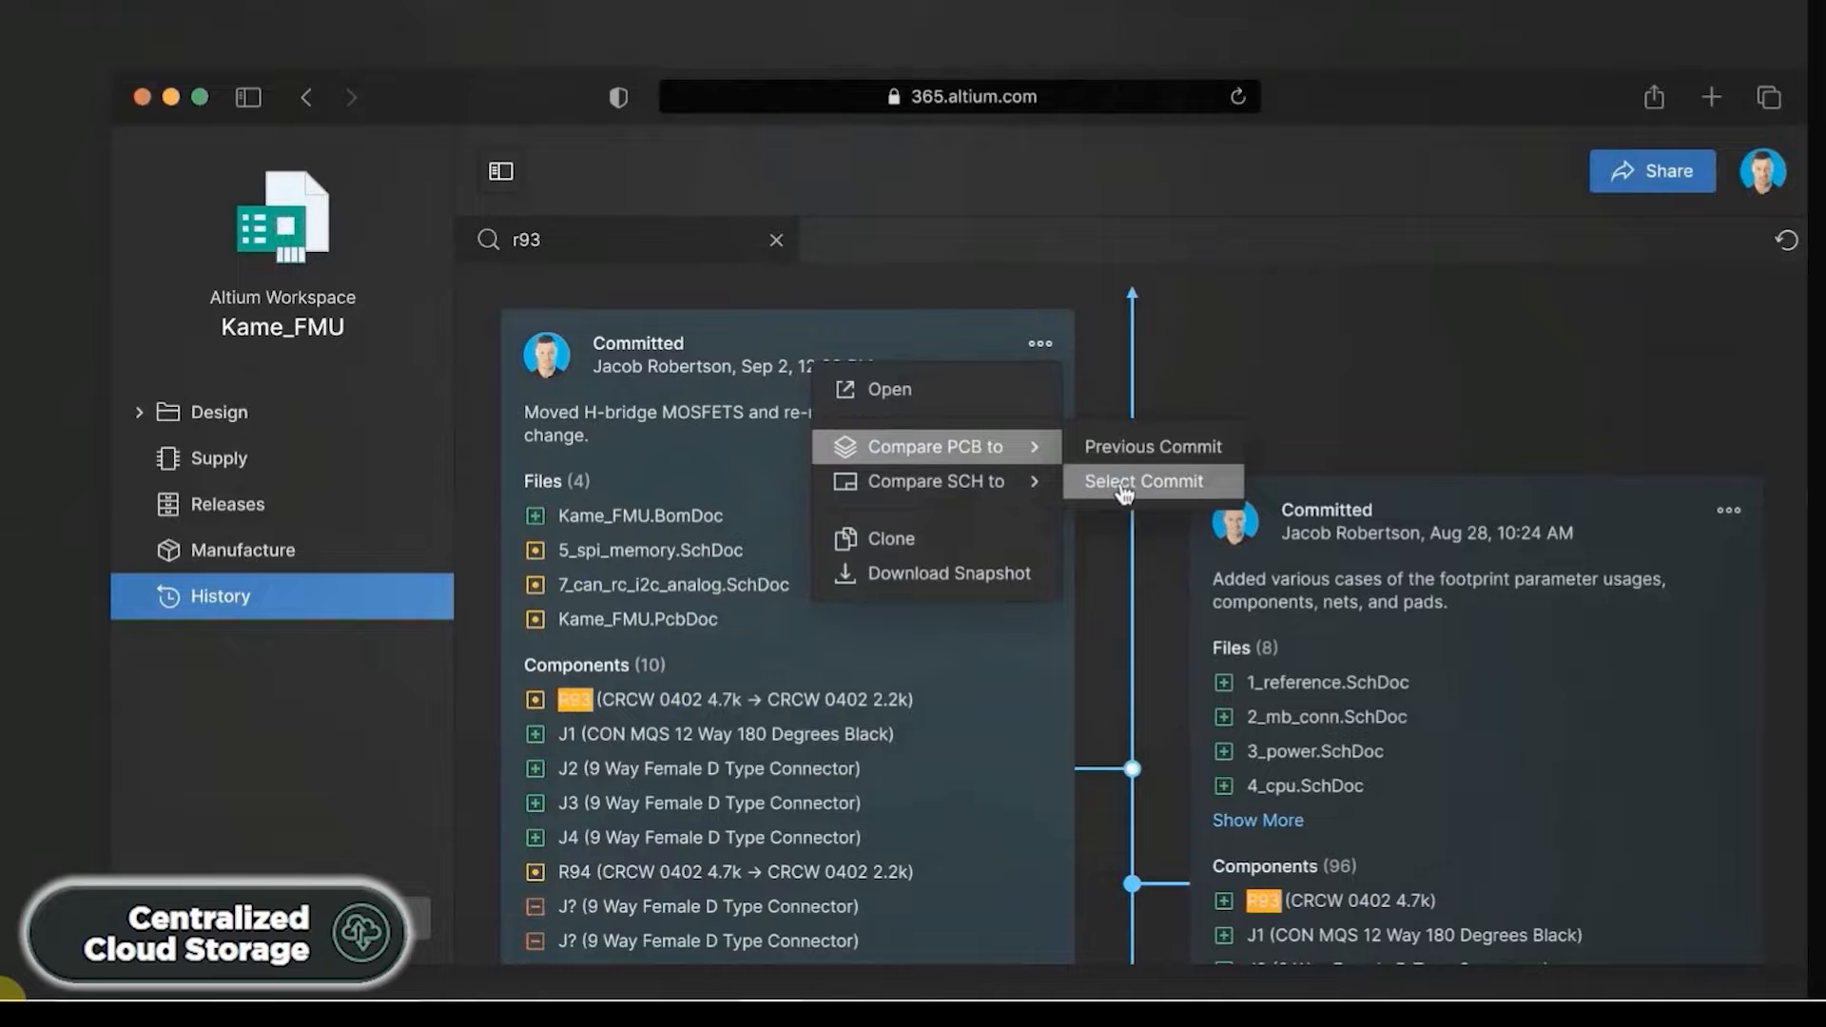
pyautogui.click(1144, 481)
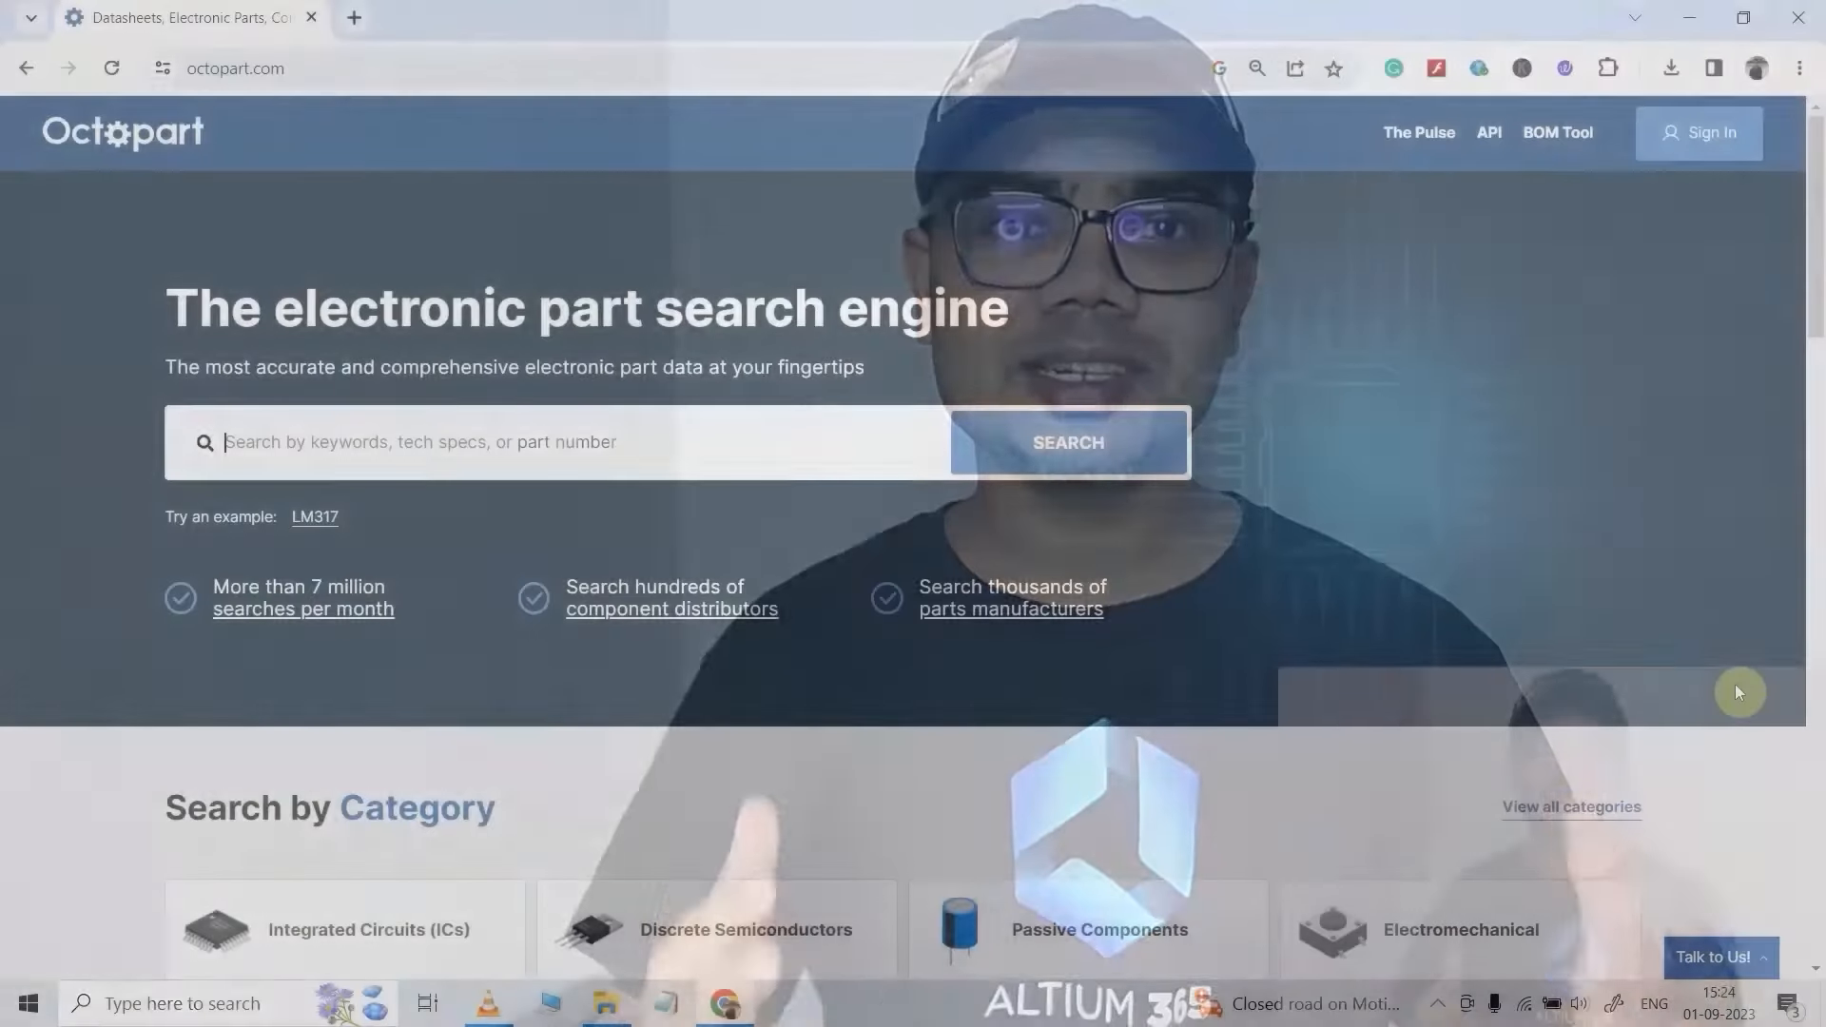
# - Scroll through the 214 ne555 results with pricing, stock and package specifications
pyautogui.scroll(-3)
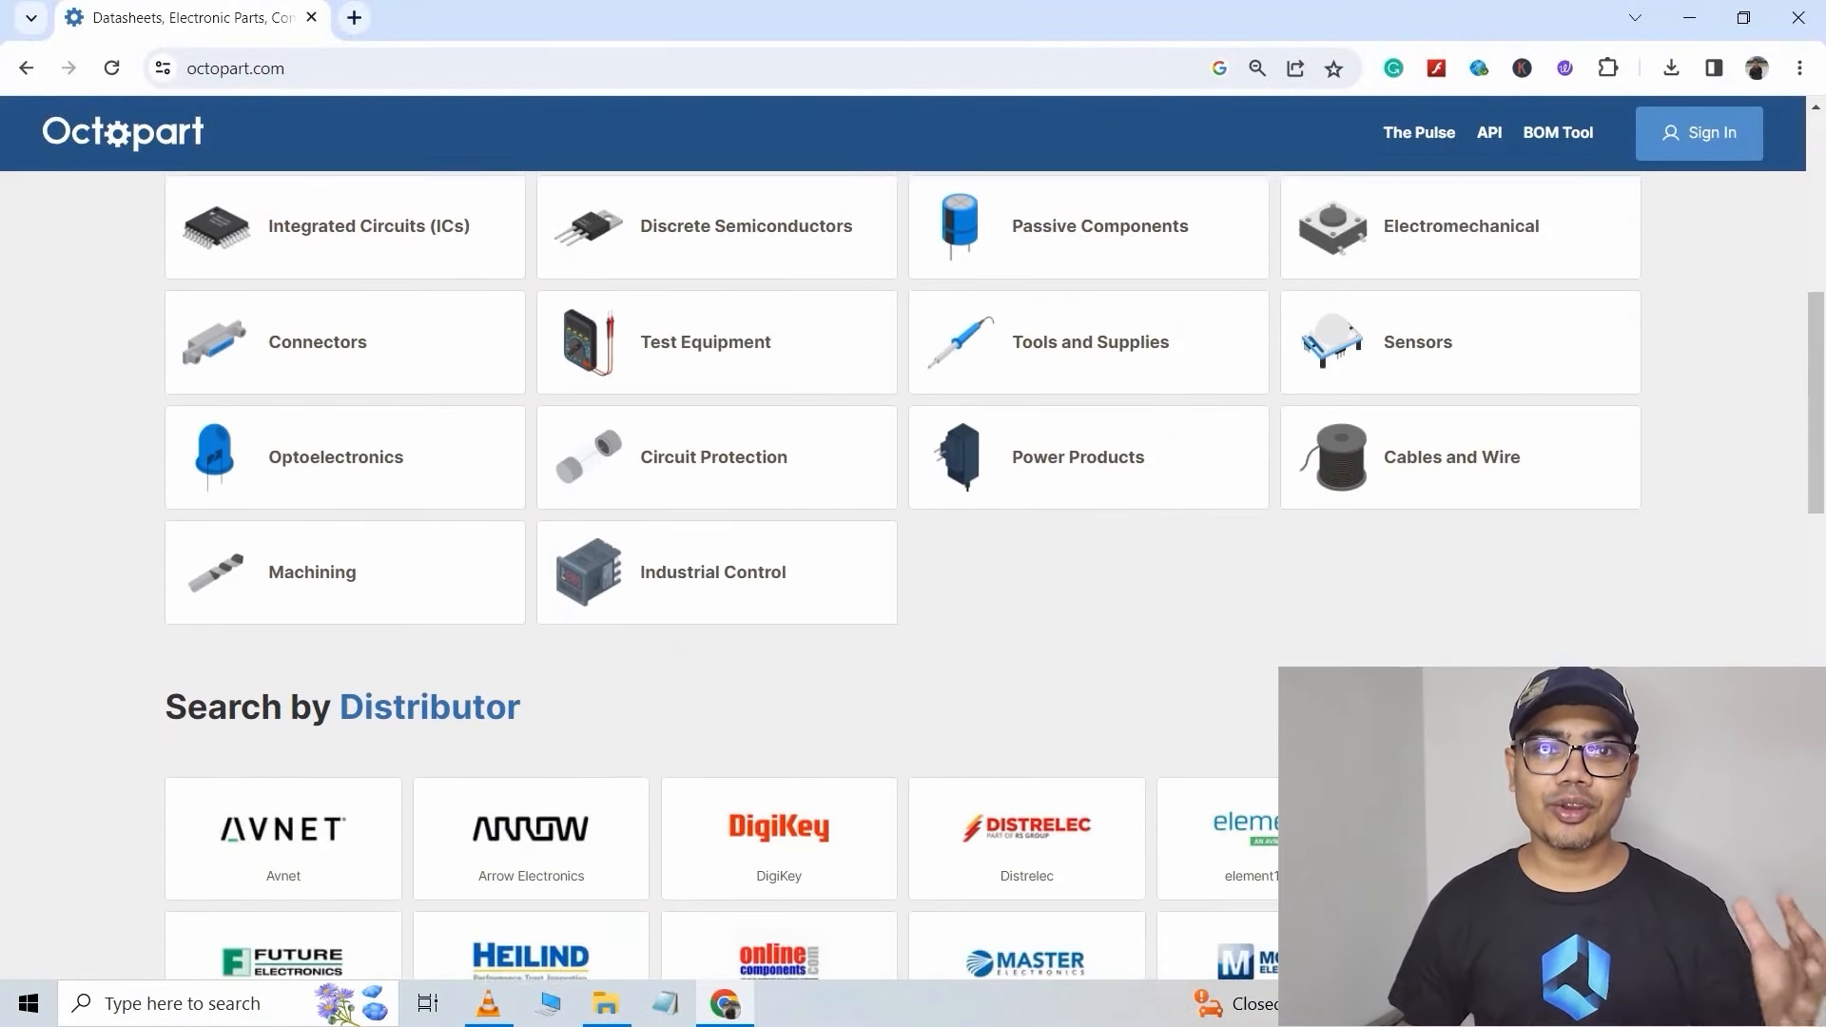
pyautogui.scroll(-3)
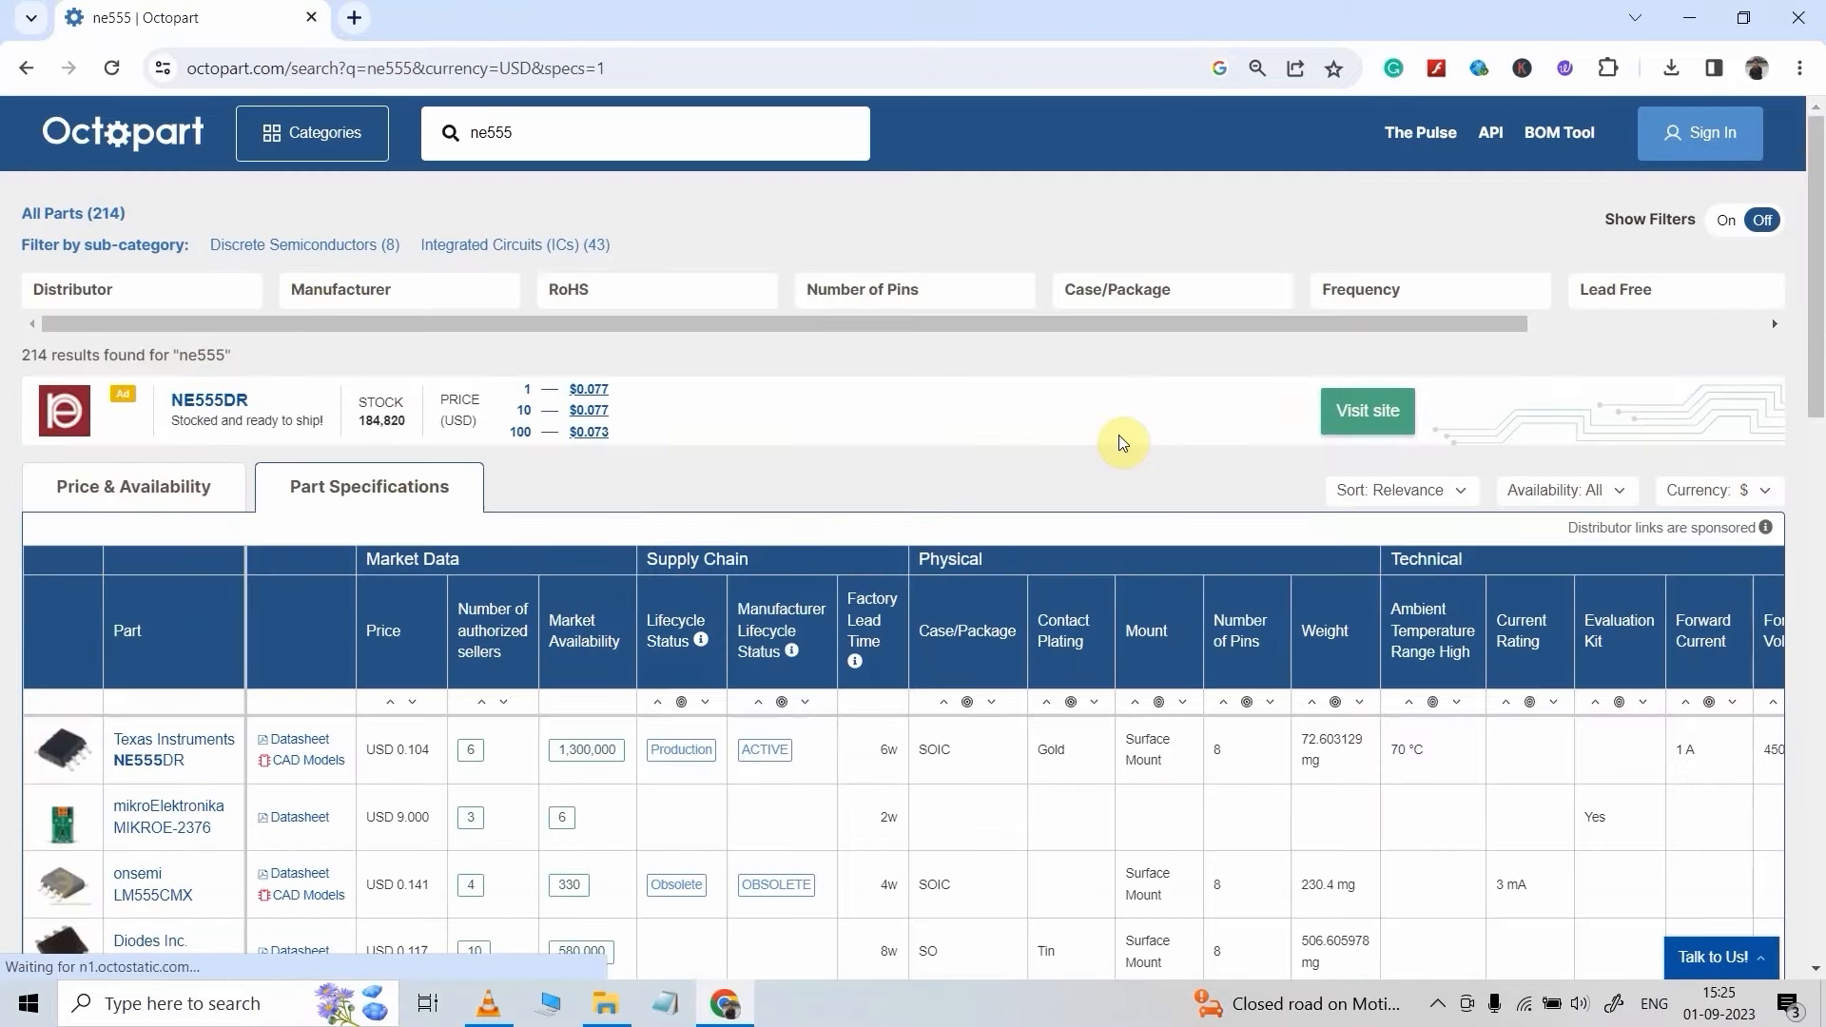
pyautogui.scroll(-3)
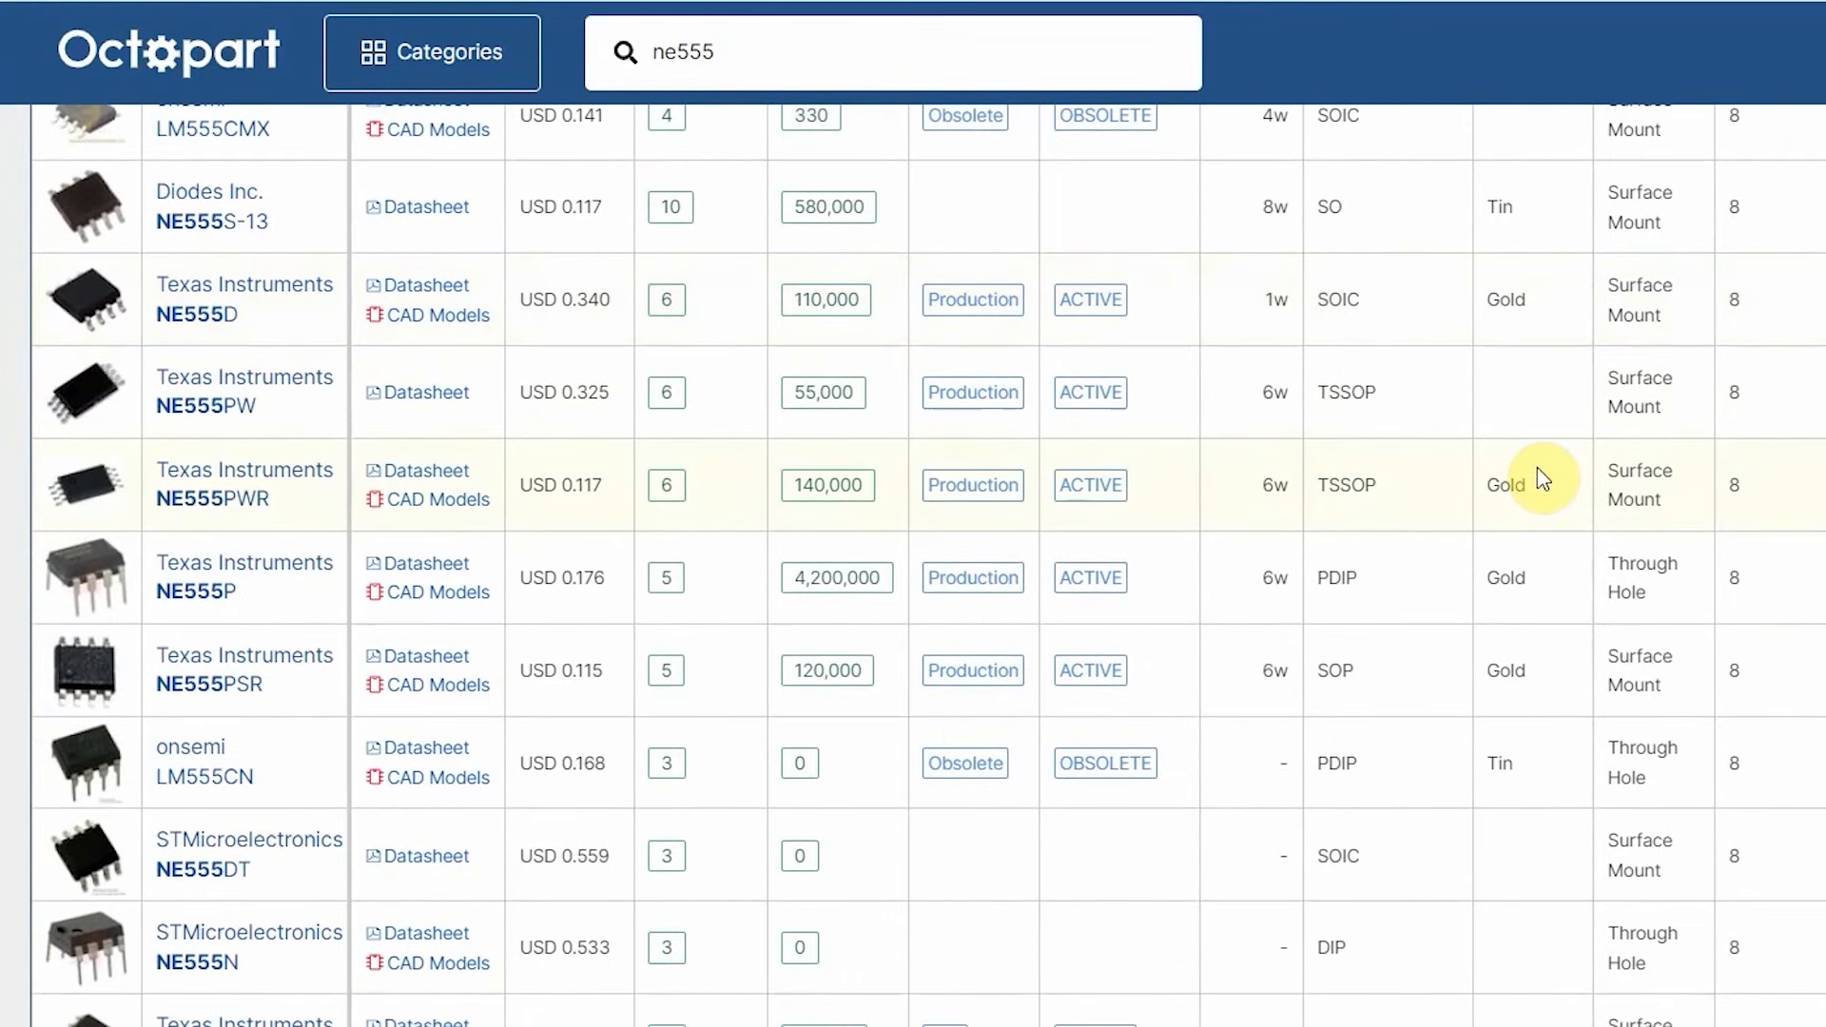